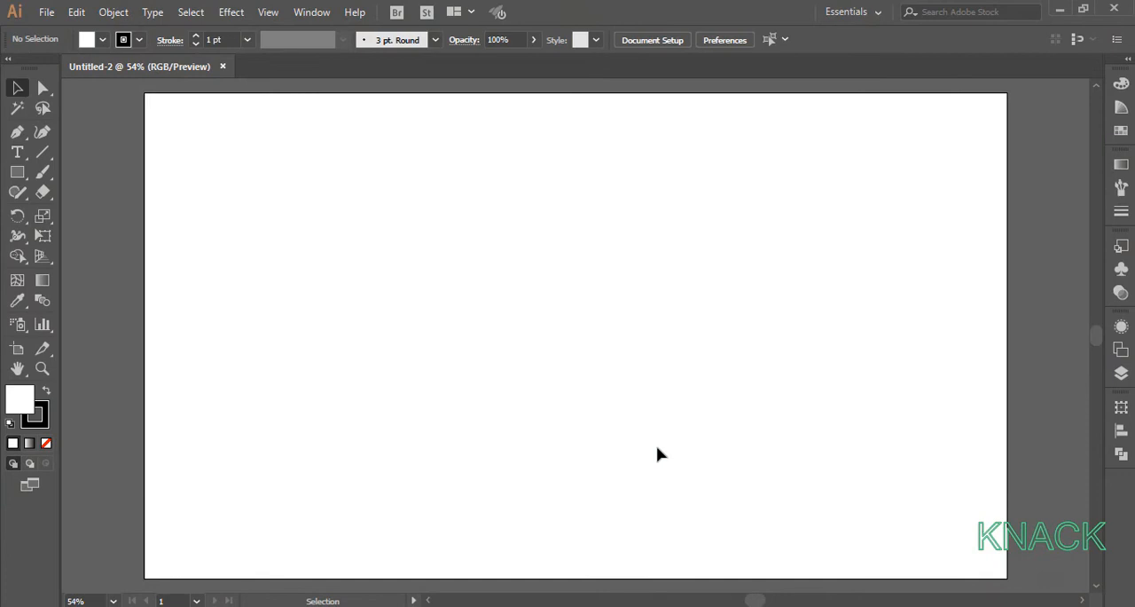
mouse_move(299, 32)
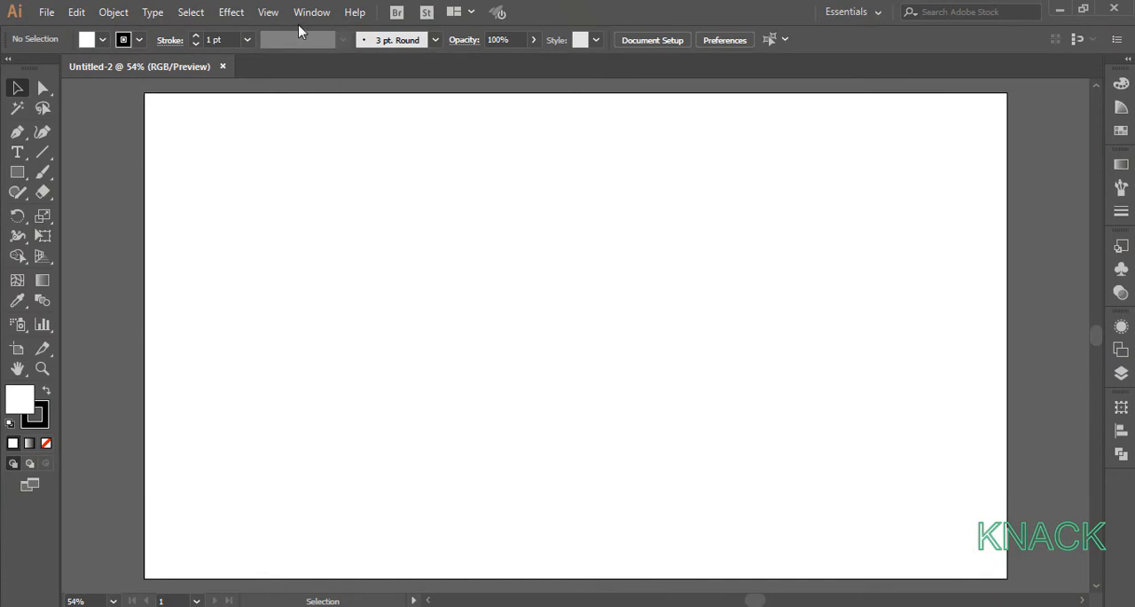
- Create a 120 × 30 px ellipse near the artboard centre and convert it to a pointed leaf
click(268, 11)
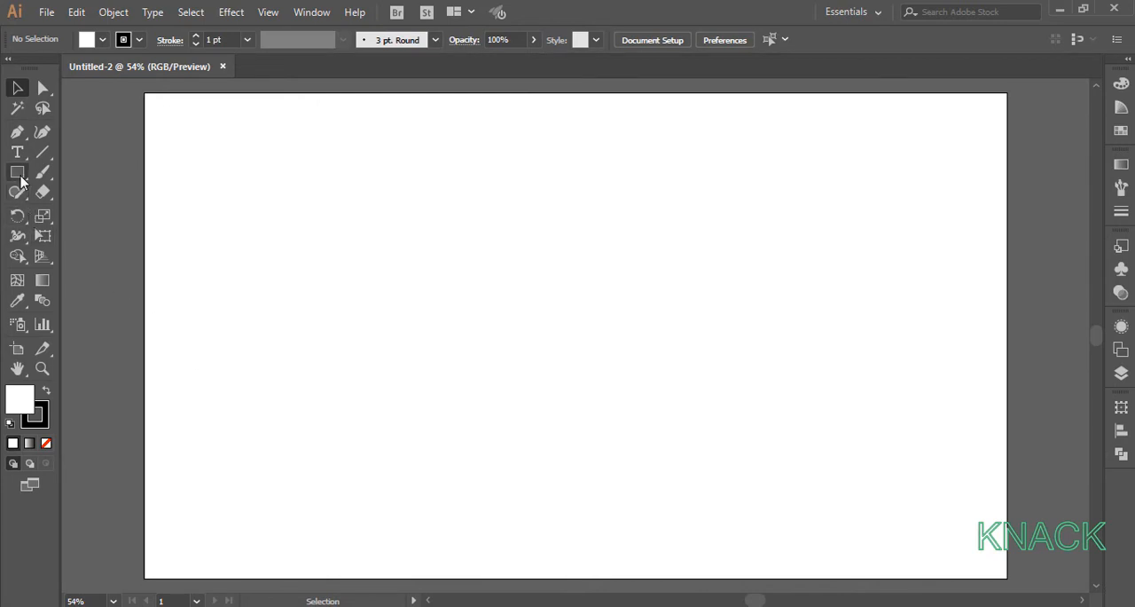
click(18, 172)
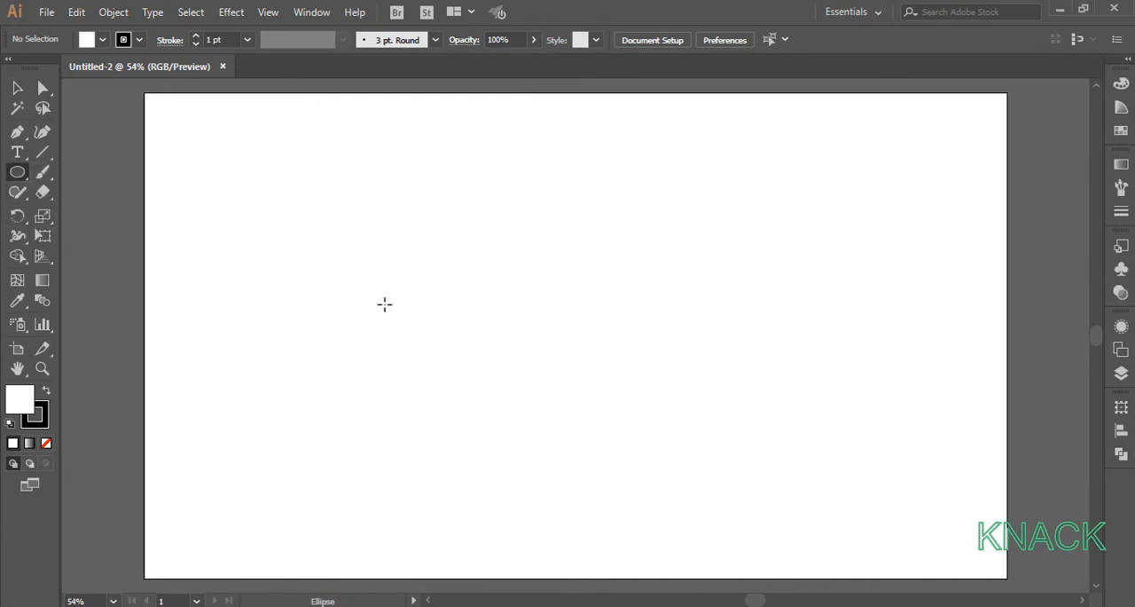
click(384, 305)
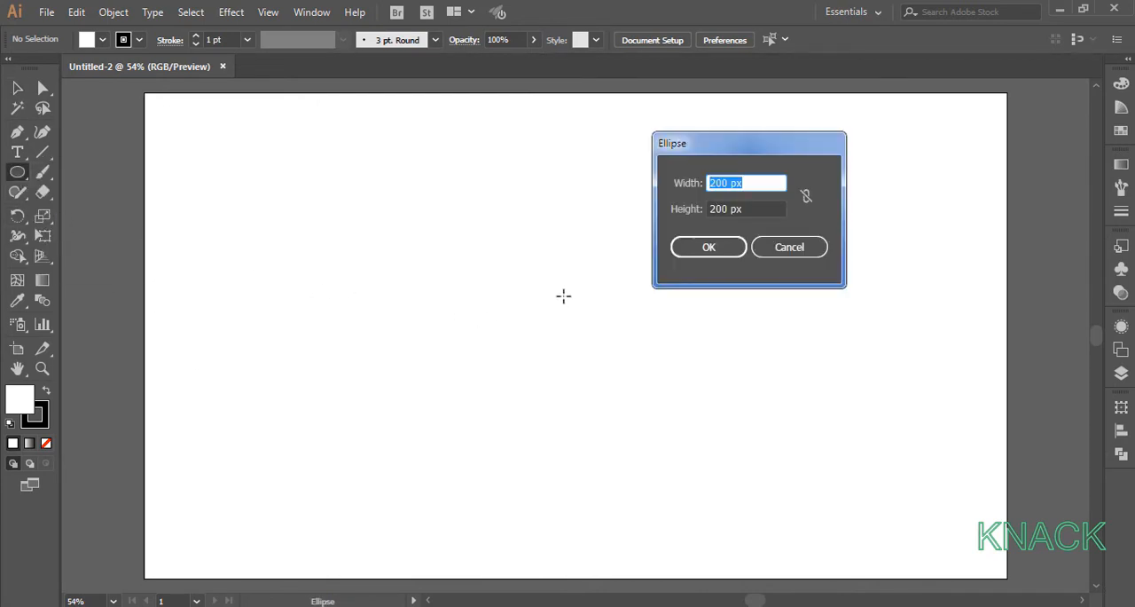
text(30)
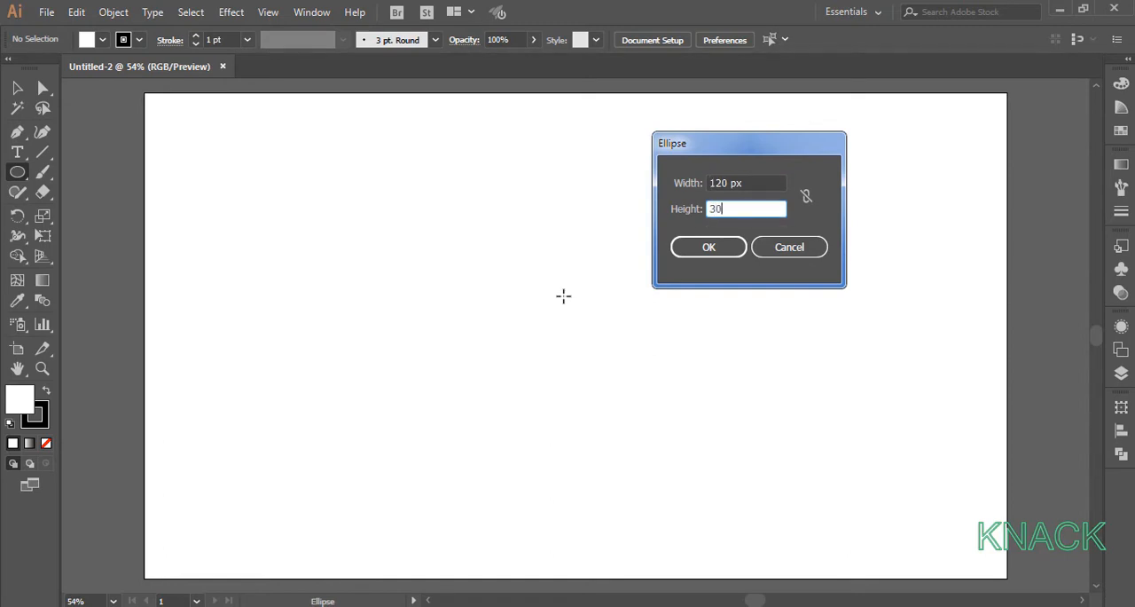
click(709, 246)
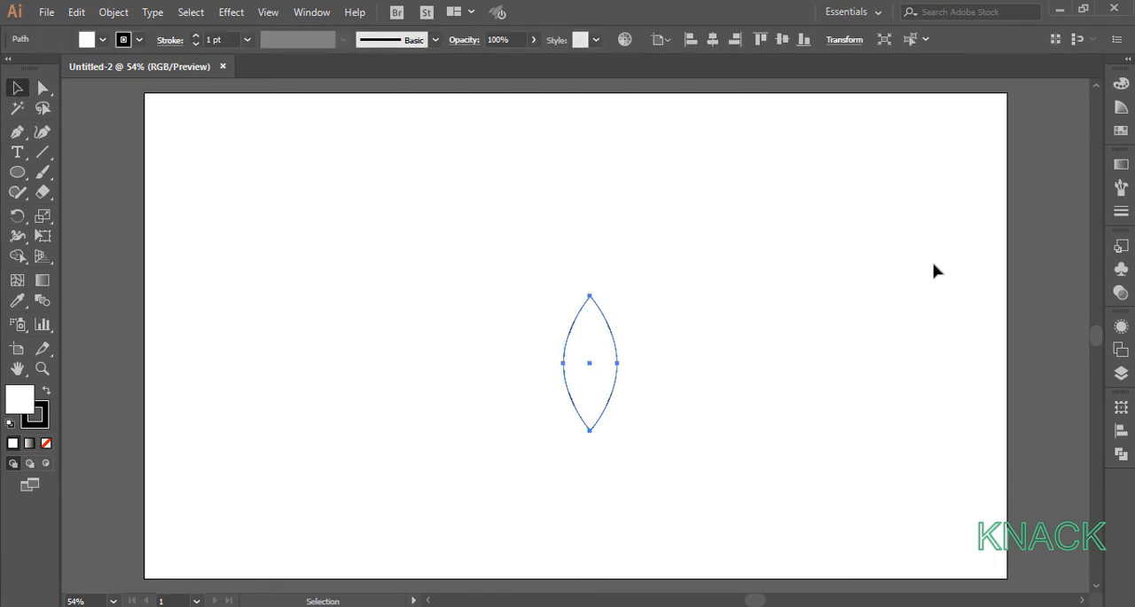
- Load the Metals gradient swatch library and fill the leaf with a copper gradient, no stroke
click(1121, 128)
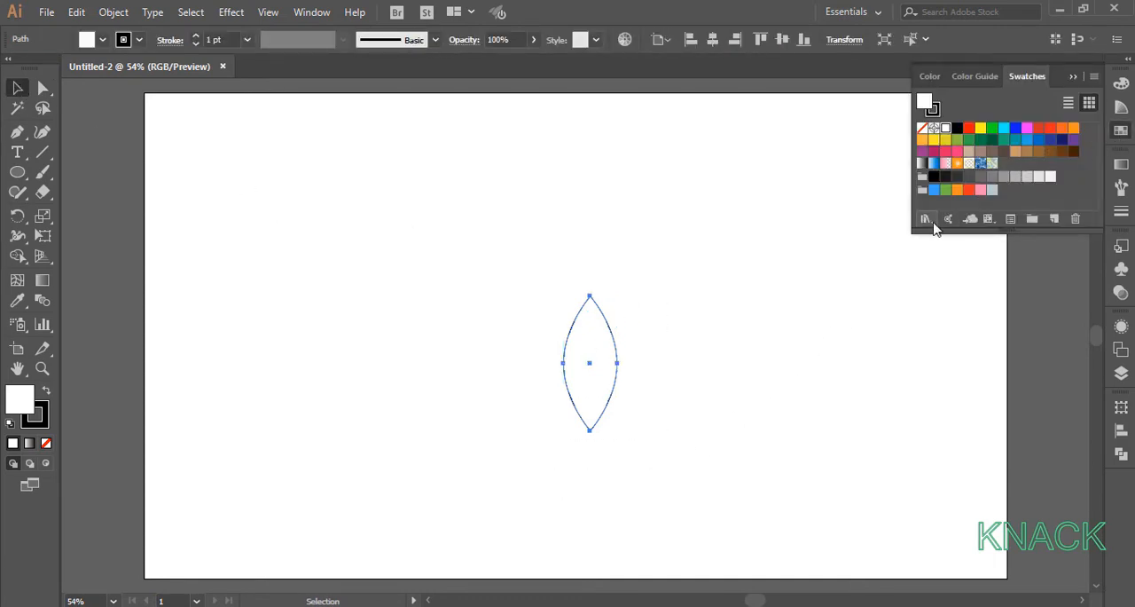
click(926, 220)
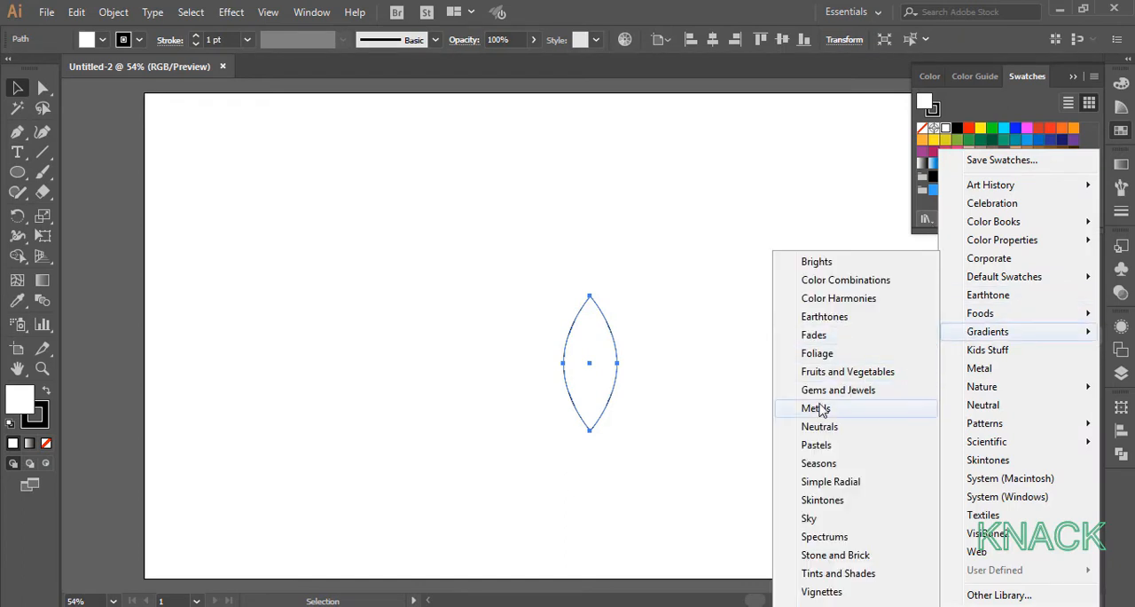
click(814, 408)
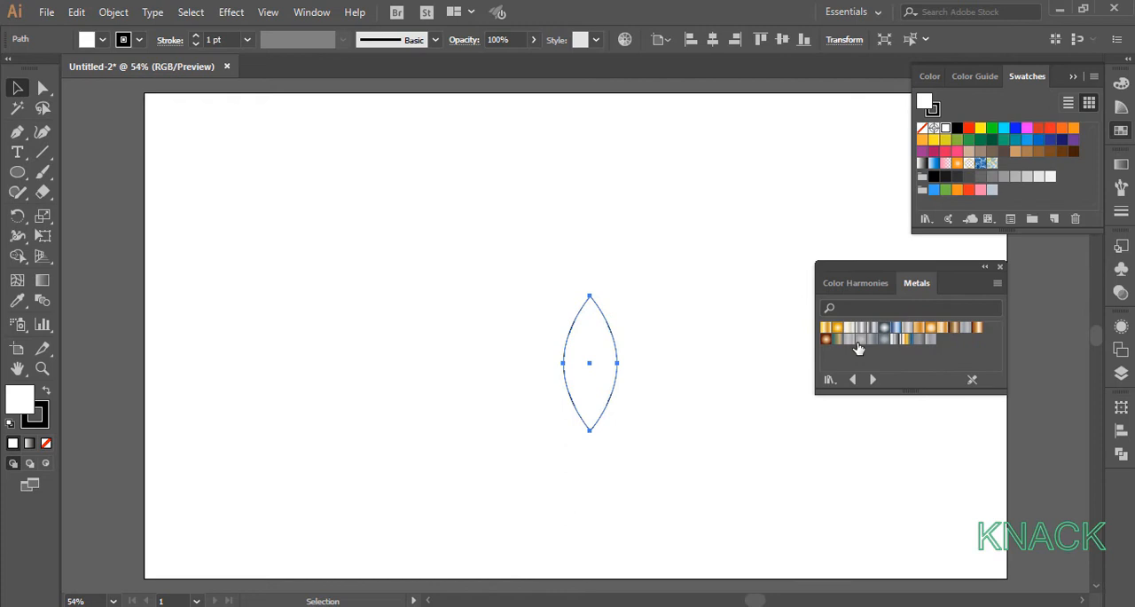
click(826, 339)
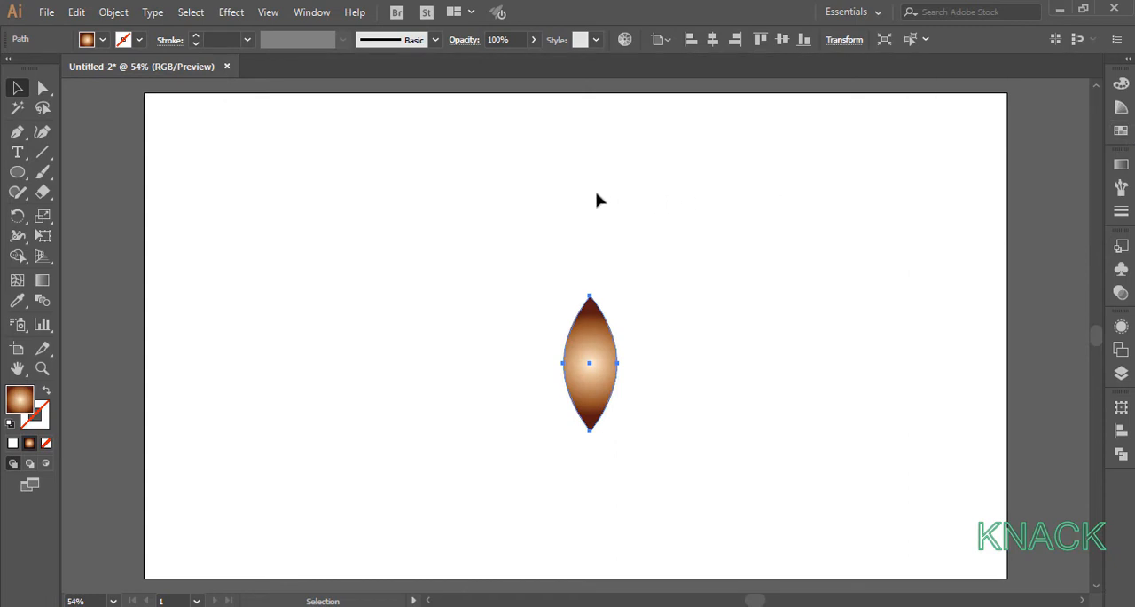
- Apply a Twist effect to curl the leaf into an S-curve and move it to the artboard's upper right
click(231, 11)
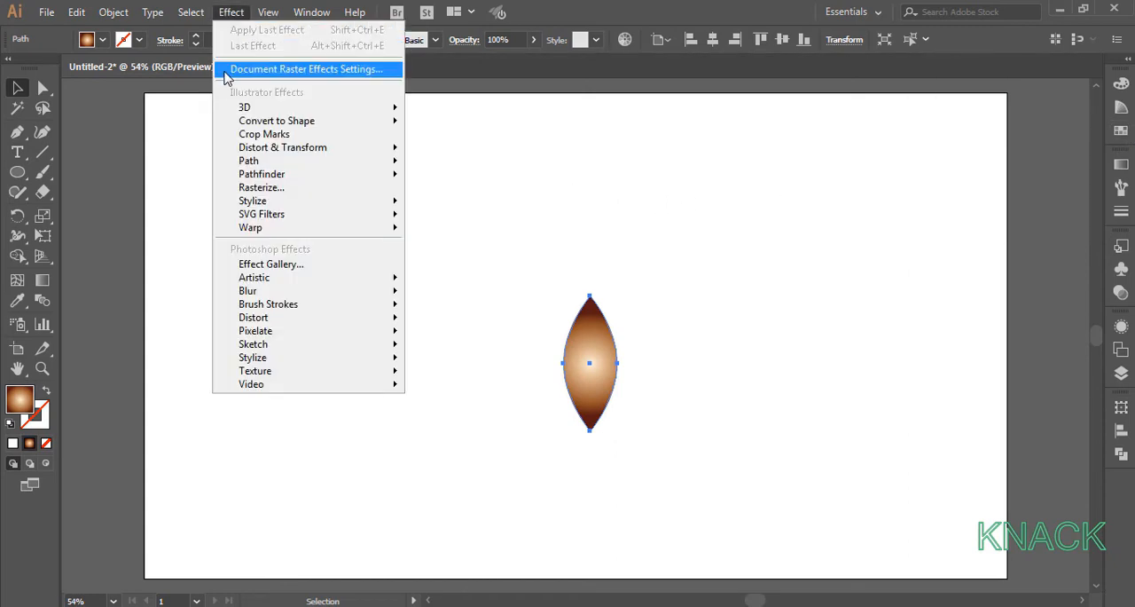
mouse_move(282, 147)
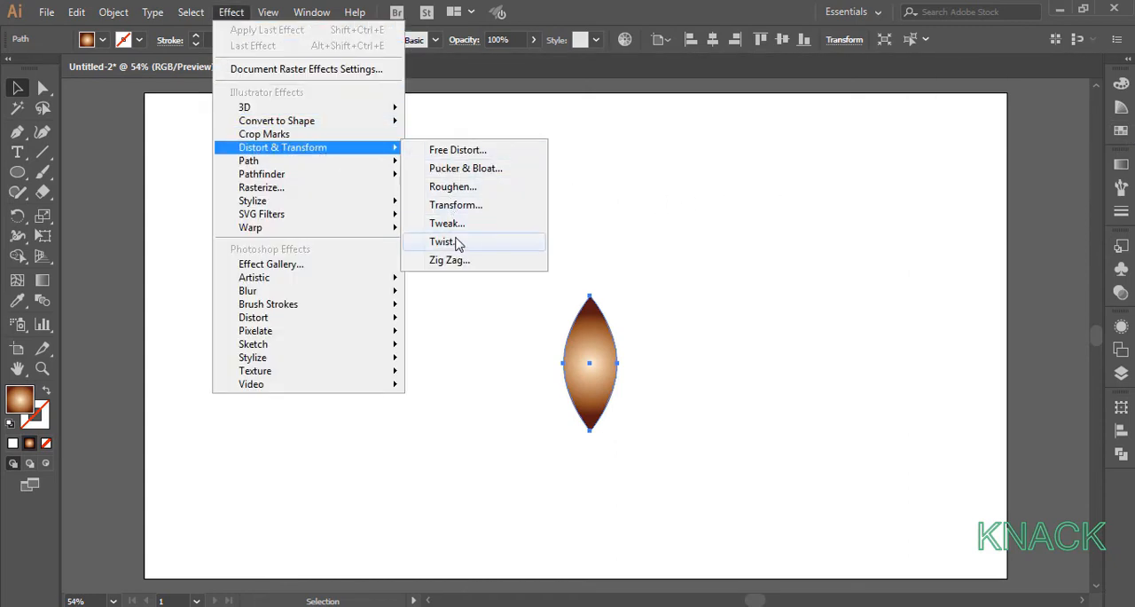
click(444, 241)
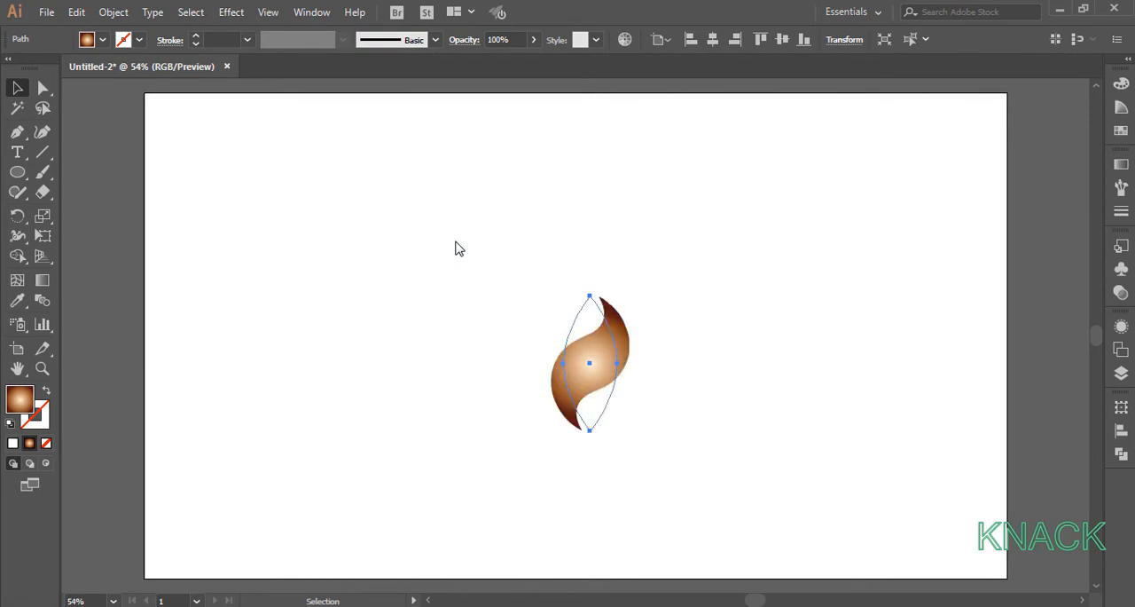
click(113, 11)
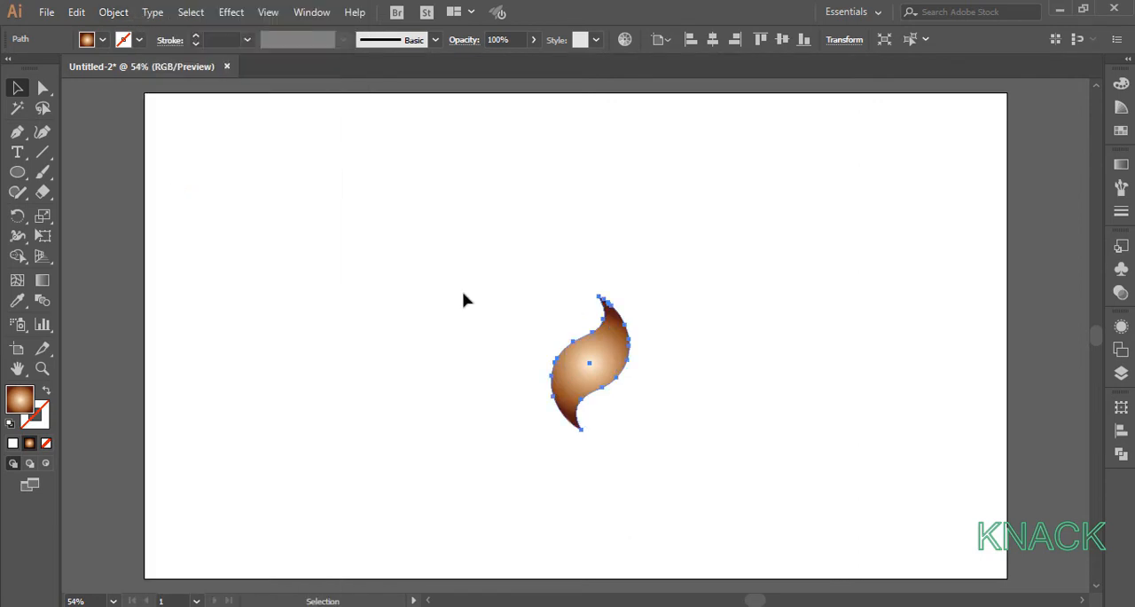
drag(589, 361, 878, 222)
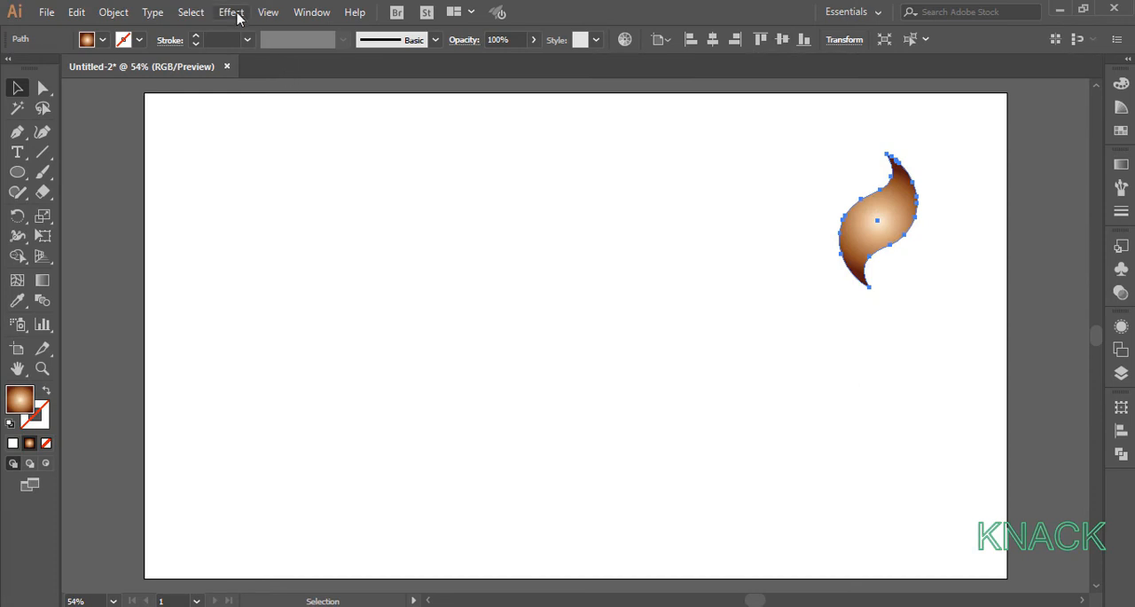
- Apply a Transform effect with Scale 110%, Angle 10° and 35 copies to build the spiral
click(230, 10)
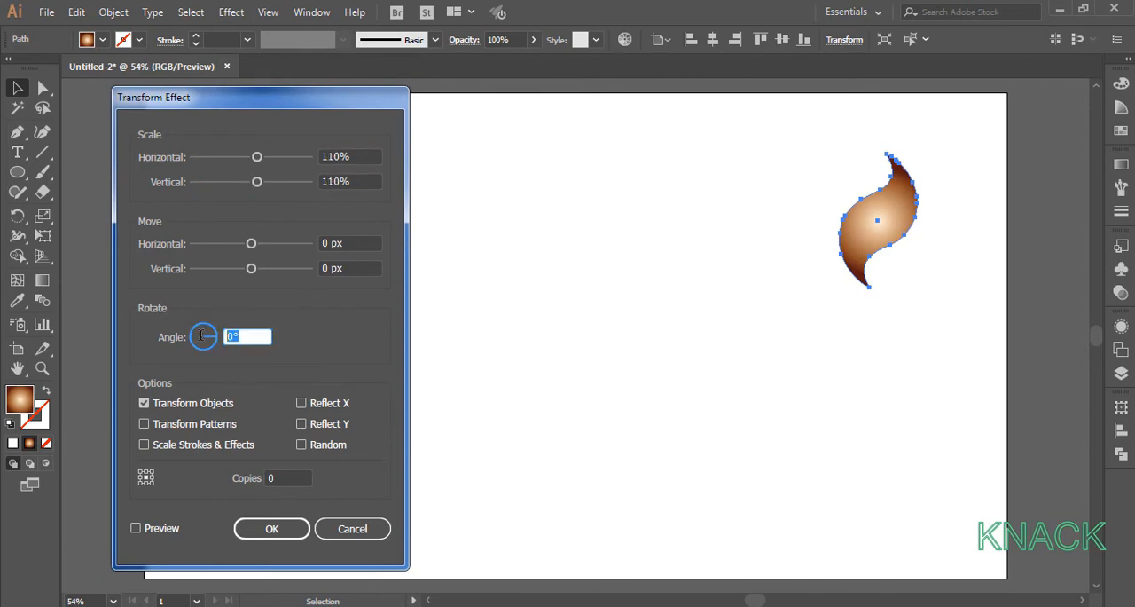
text(10)
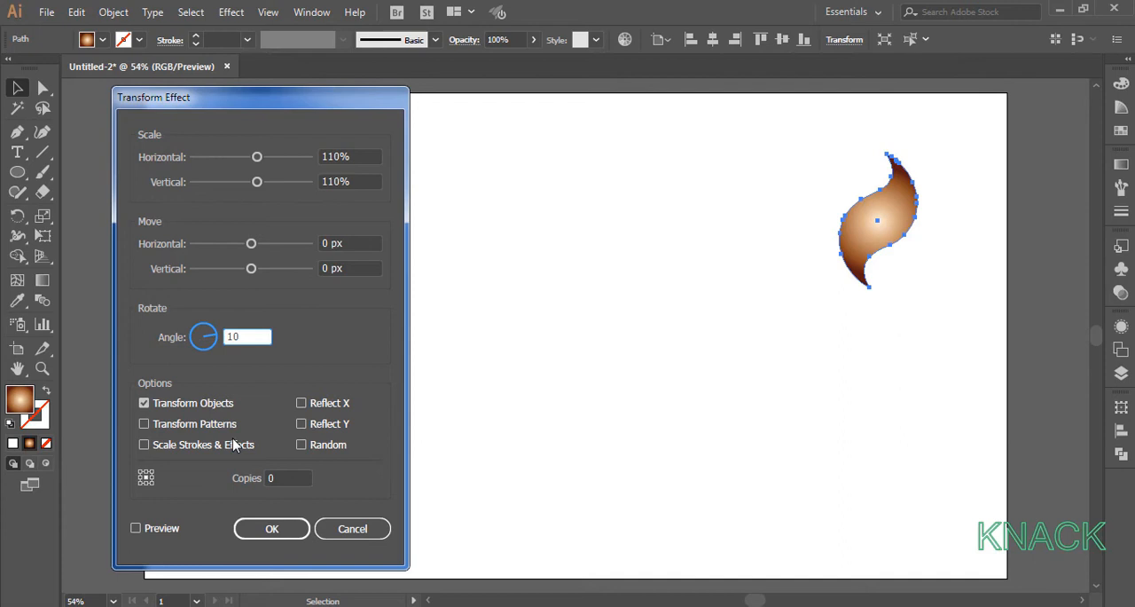
text(35)
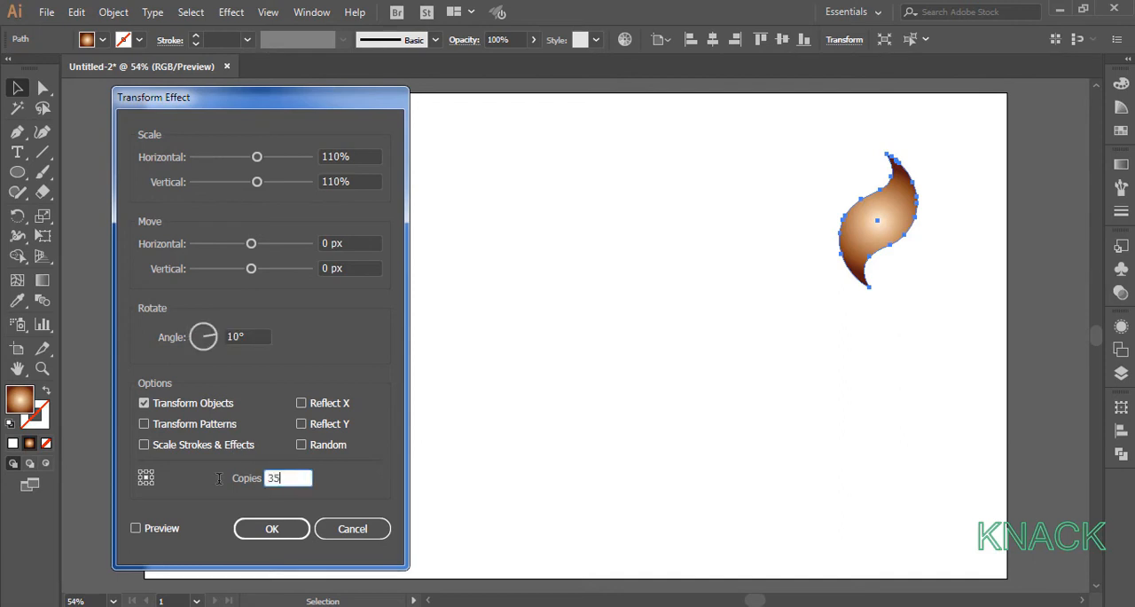
click(272, 528)
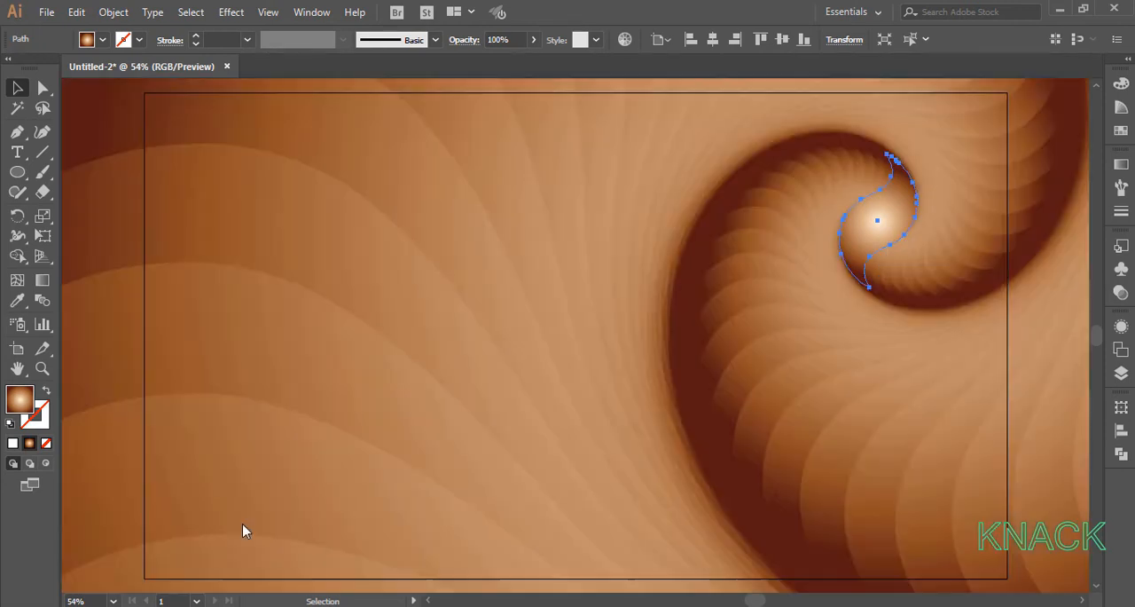
- Draw an artboard-sized rectangle and make it a clipping mask over the spiral
click(18, 172)
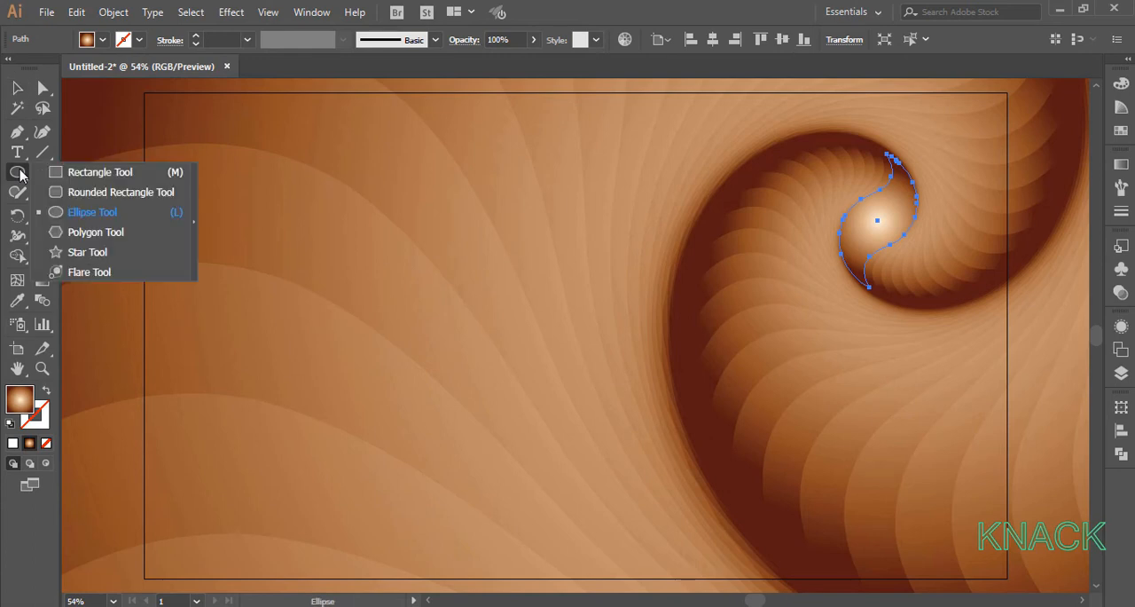
click(99, 172)
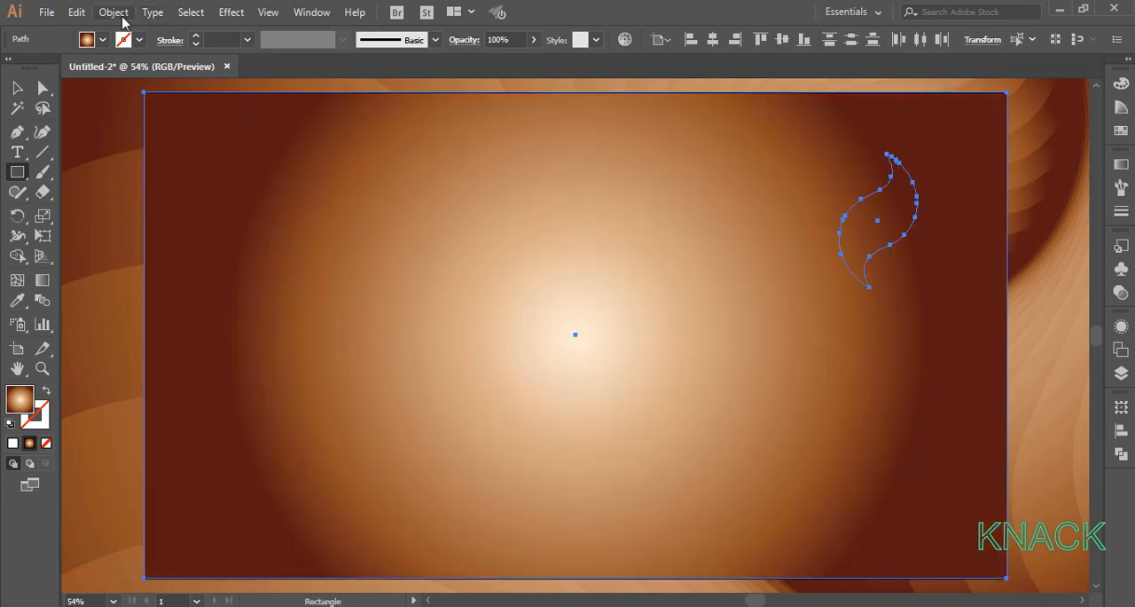
click(113, 11)
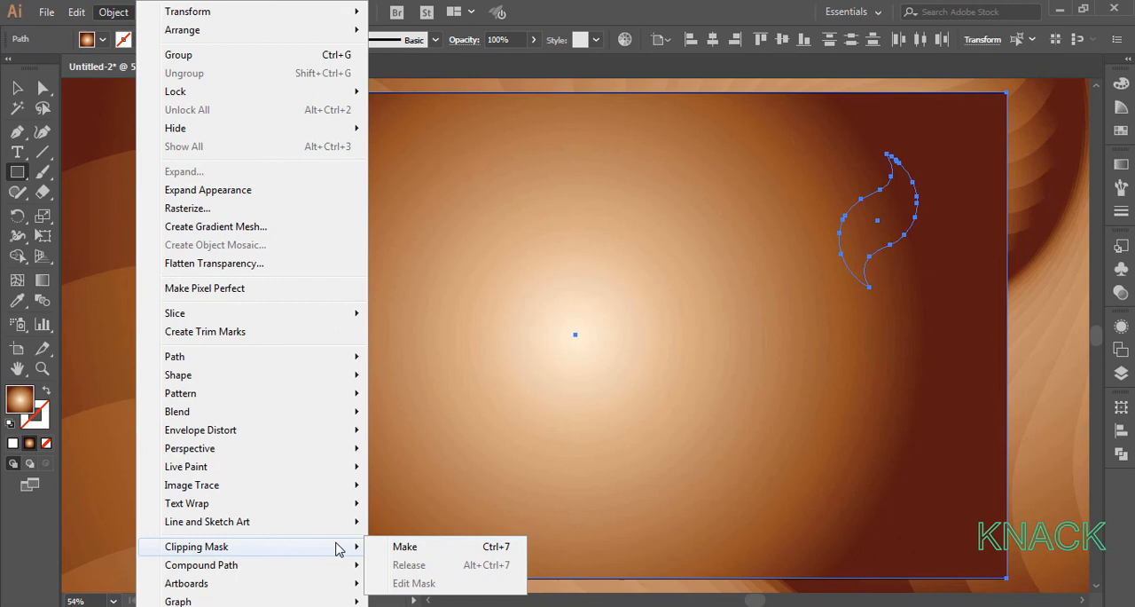
click(405, 546)
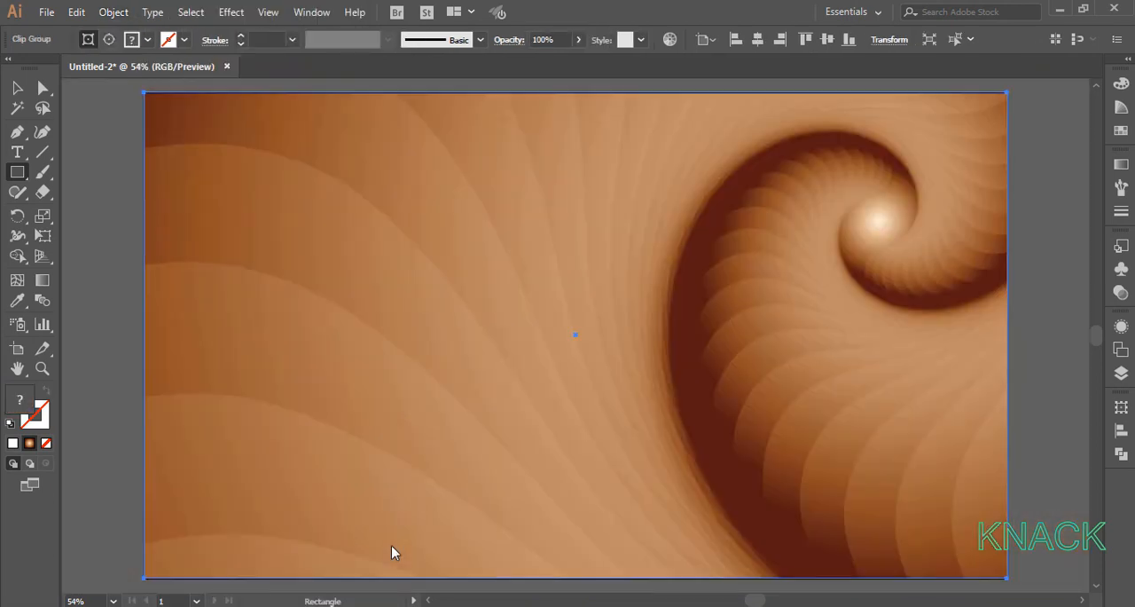